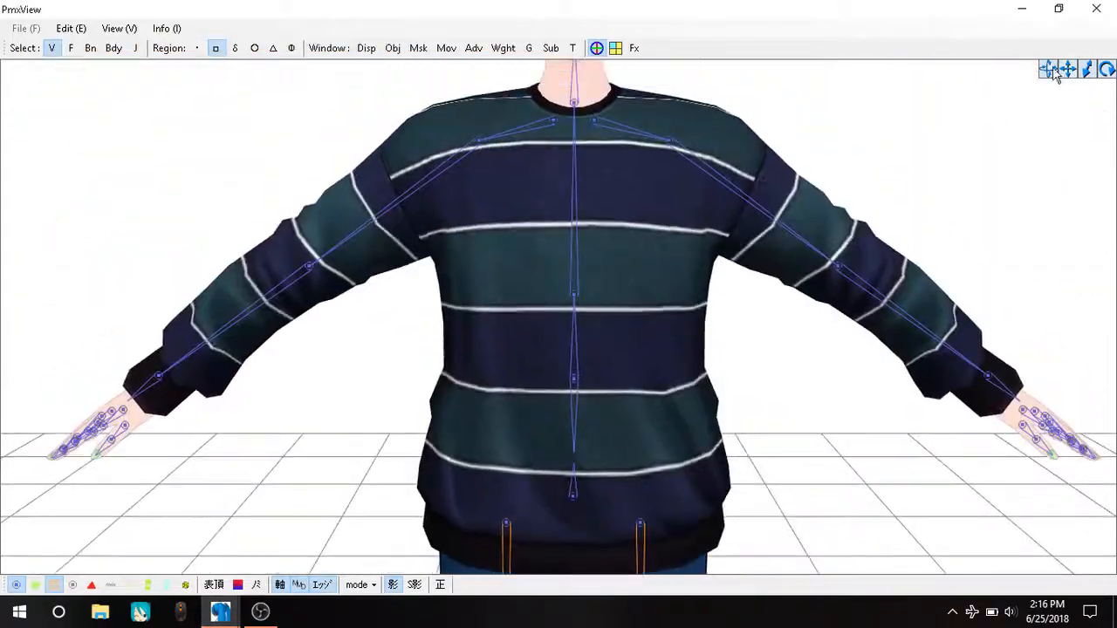
- Load the model, select the right arm bone and zoom onto the sleeve's red weight shading
double_click(375, 260)
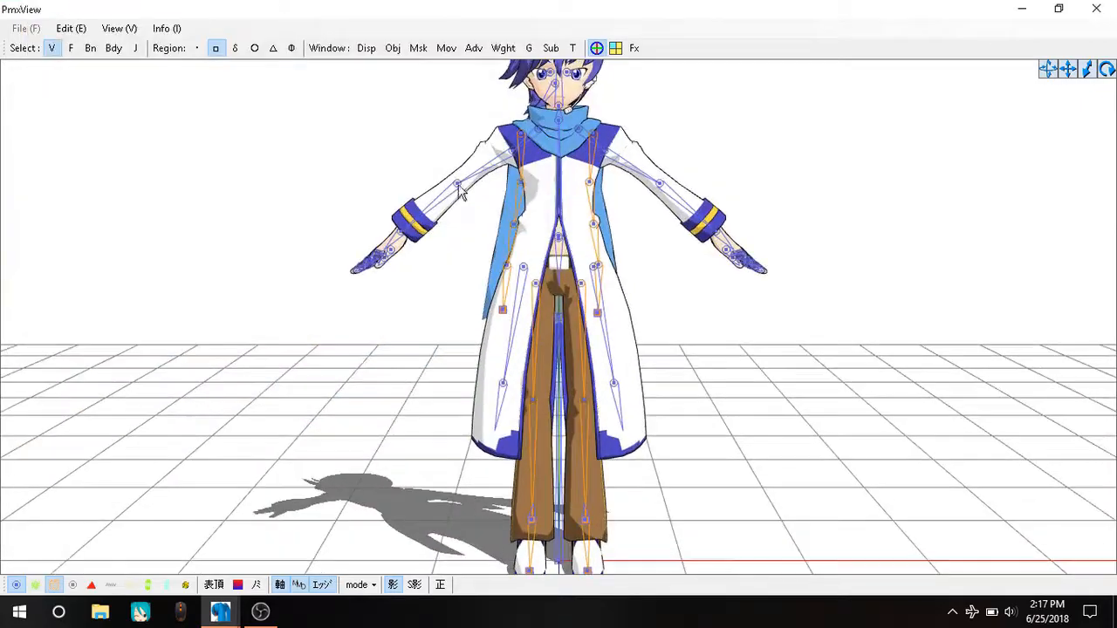
click(503, 49)
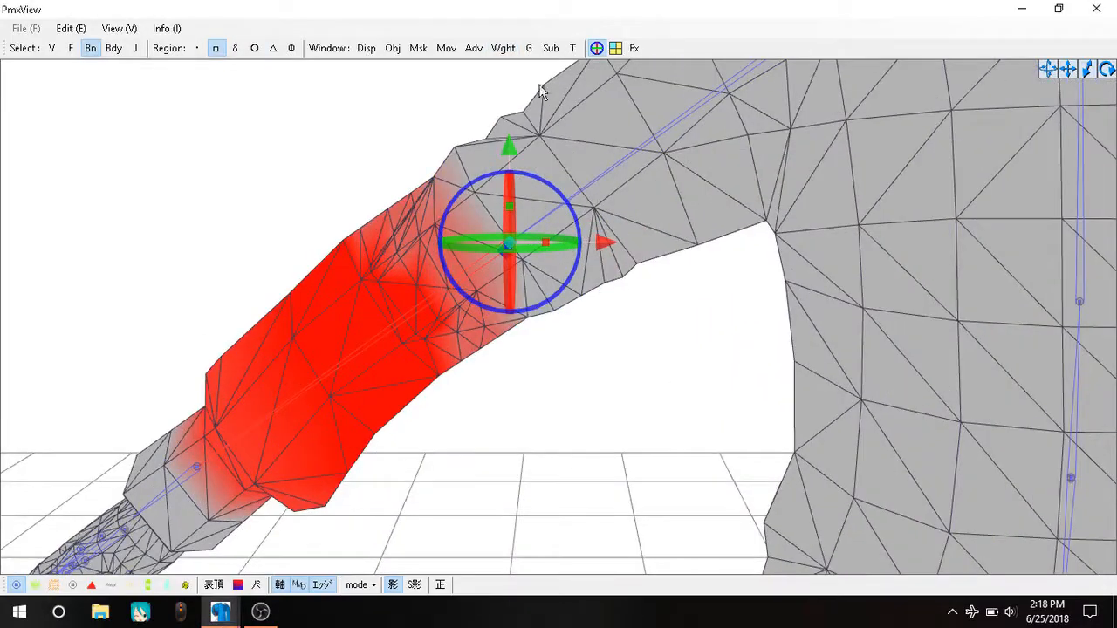
- Start Weight/UV Drawing on the arm bone and paint the arm vertices at weight 50
click(503, 49)
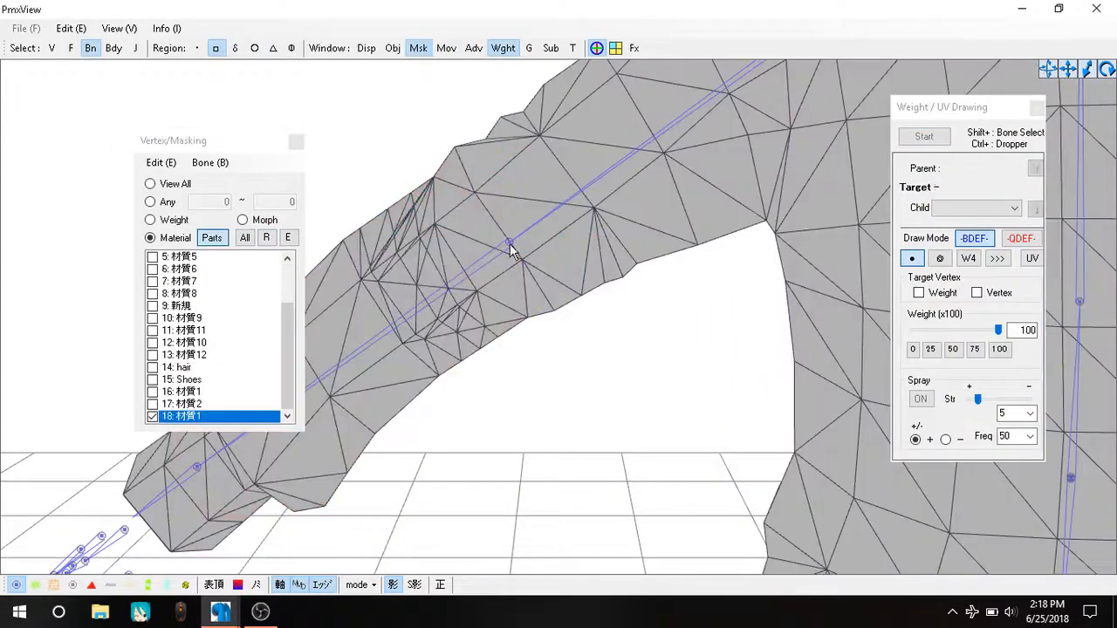
click(924, 137)
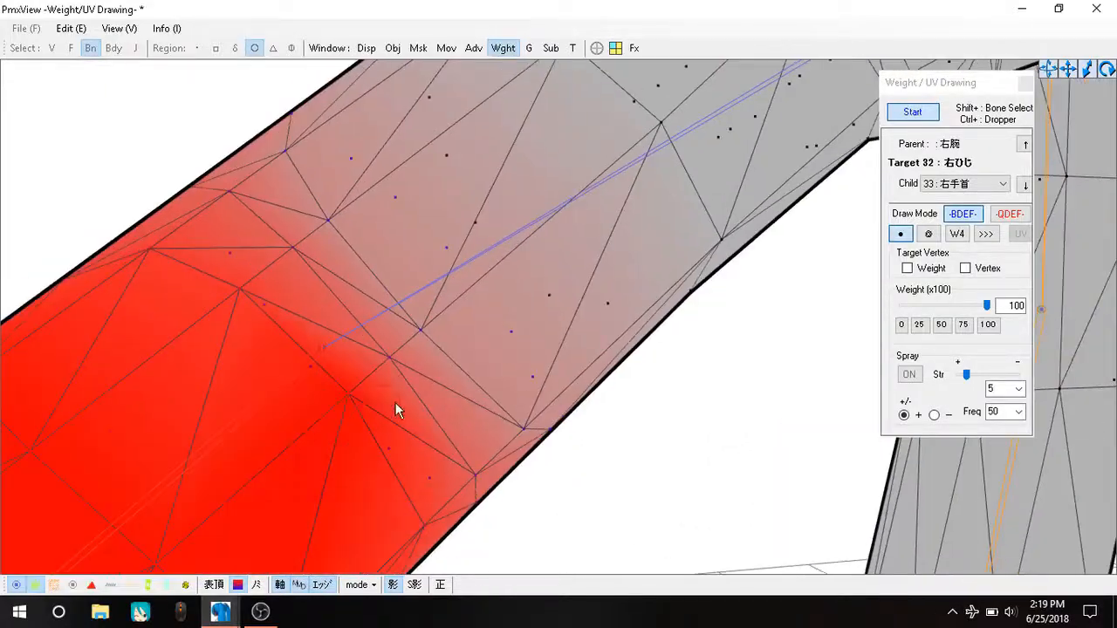
click(941, 323)
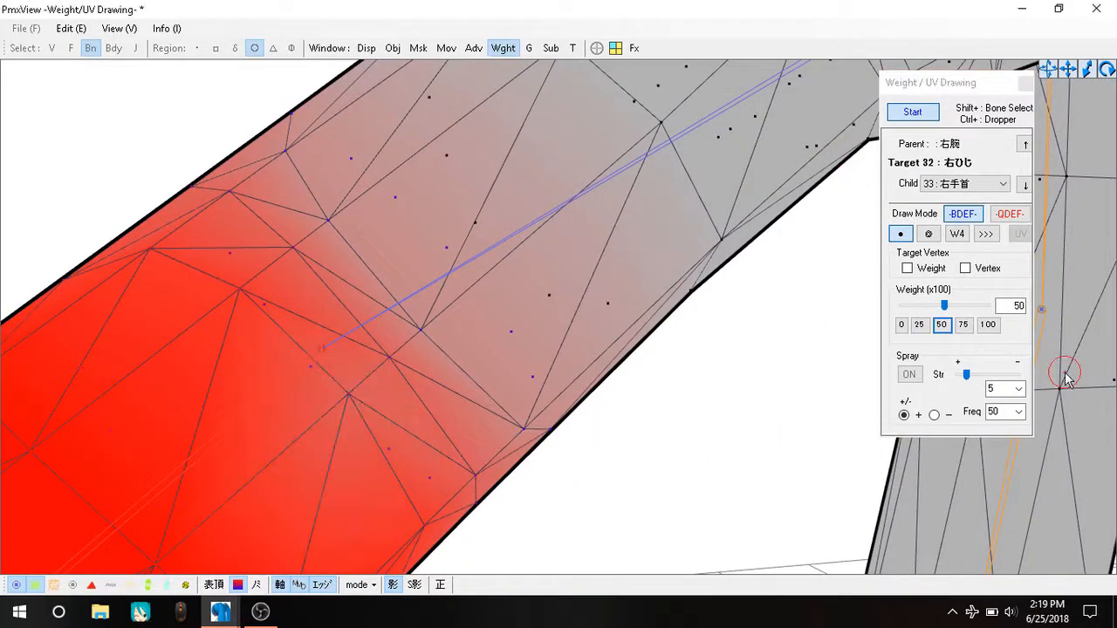
click(964, 325)
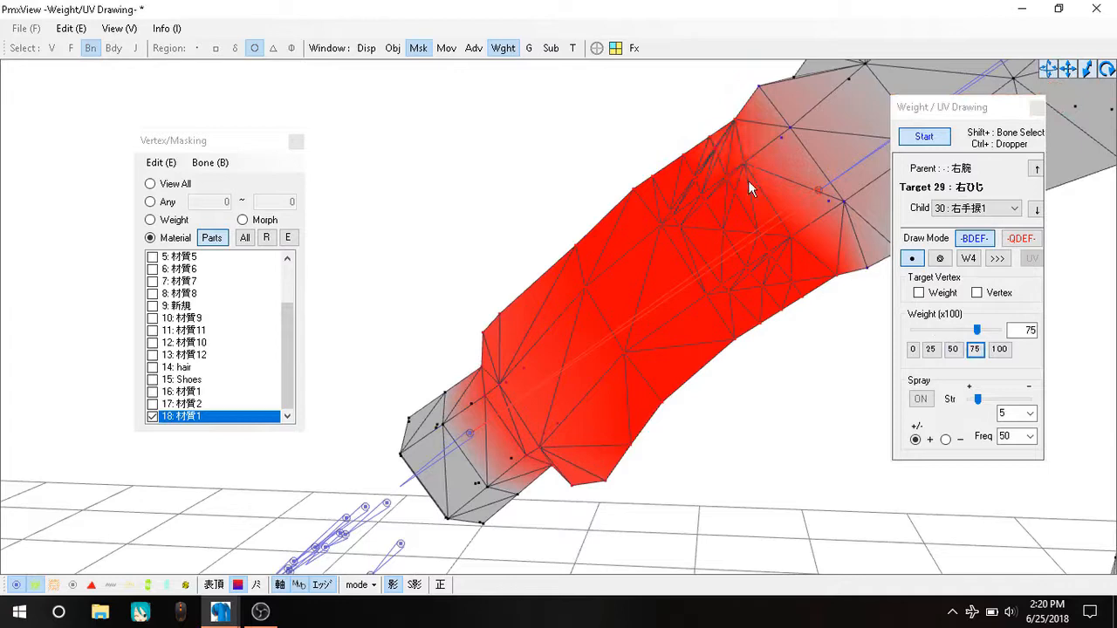
- Brush the arm with weights 50, 75, 100 and 25, weaker toward elbow and shoulder
click(953, 349)
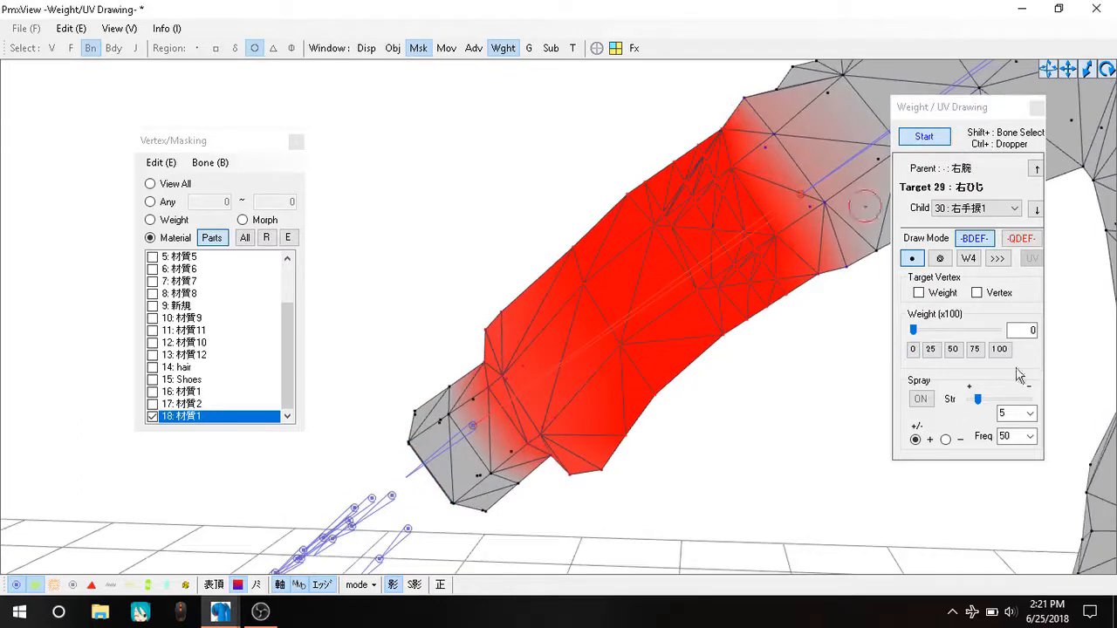
click(953, 349)
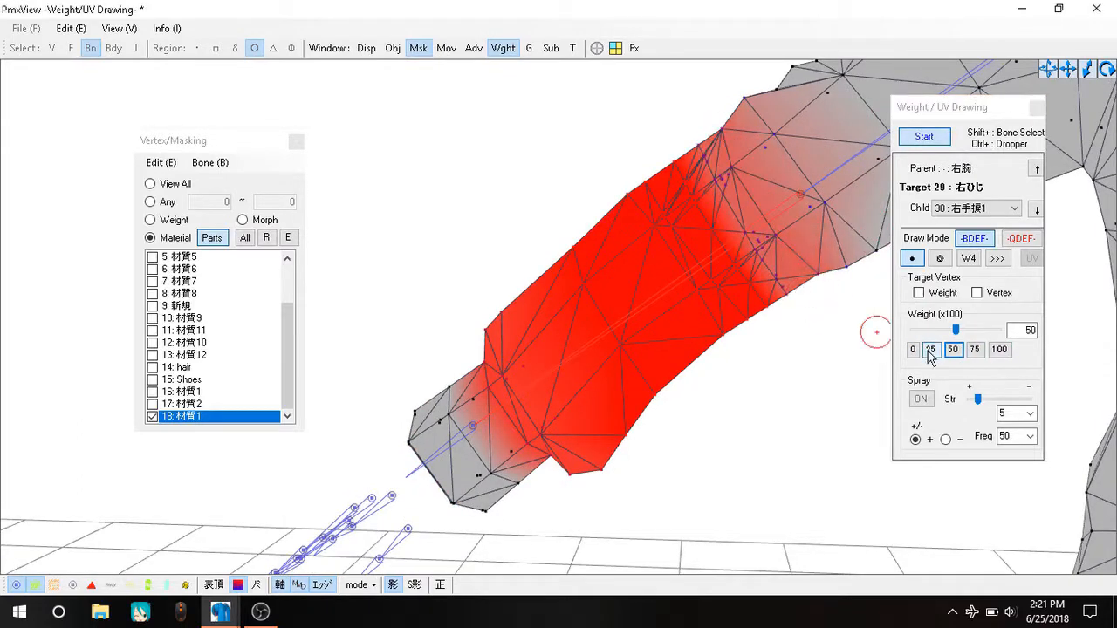
click(974, 349)
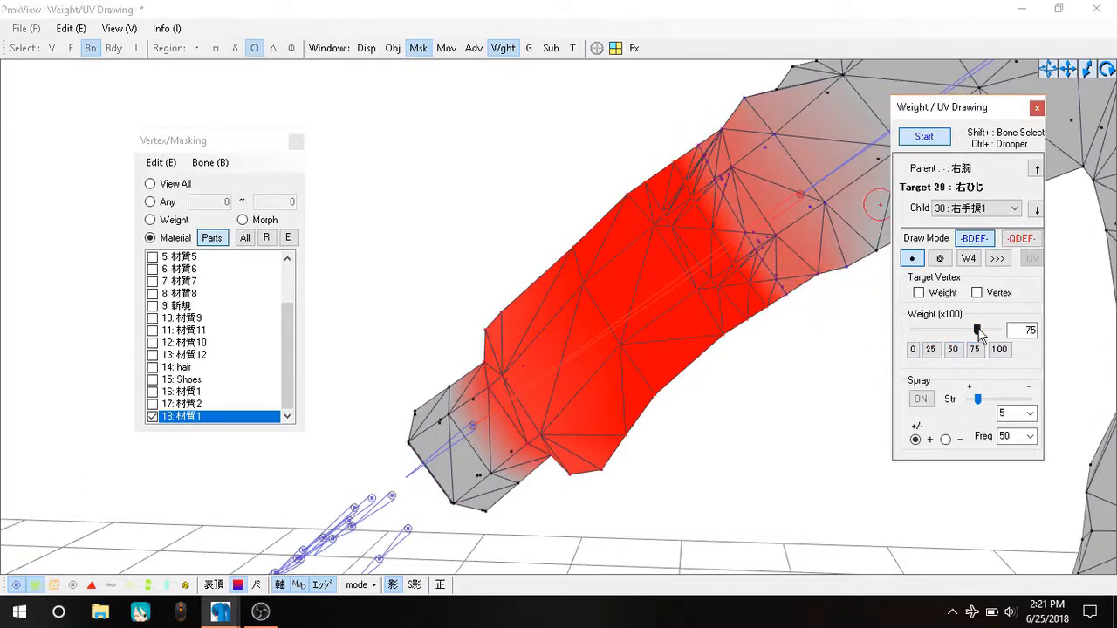
click(998, 349)
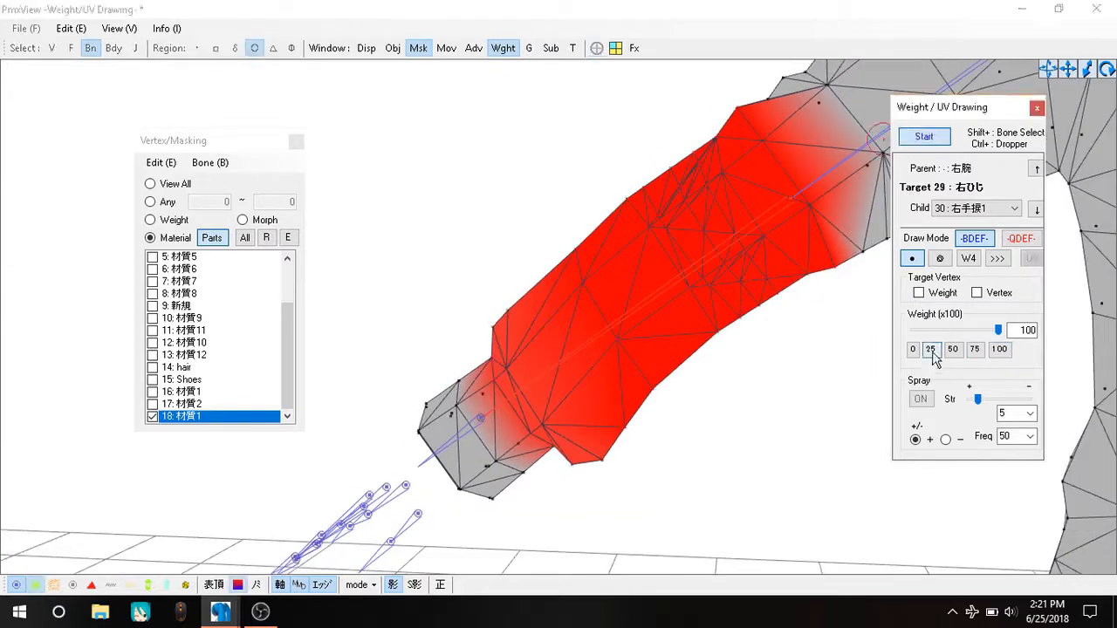
click(930, 349)
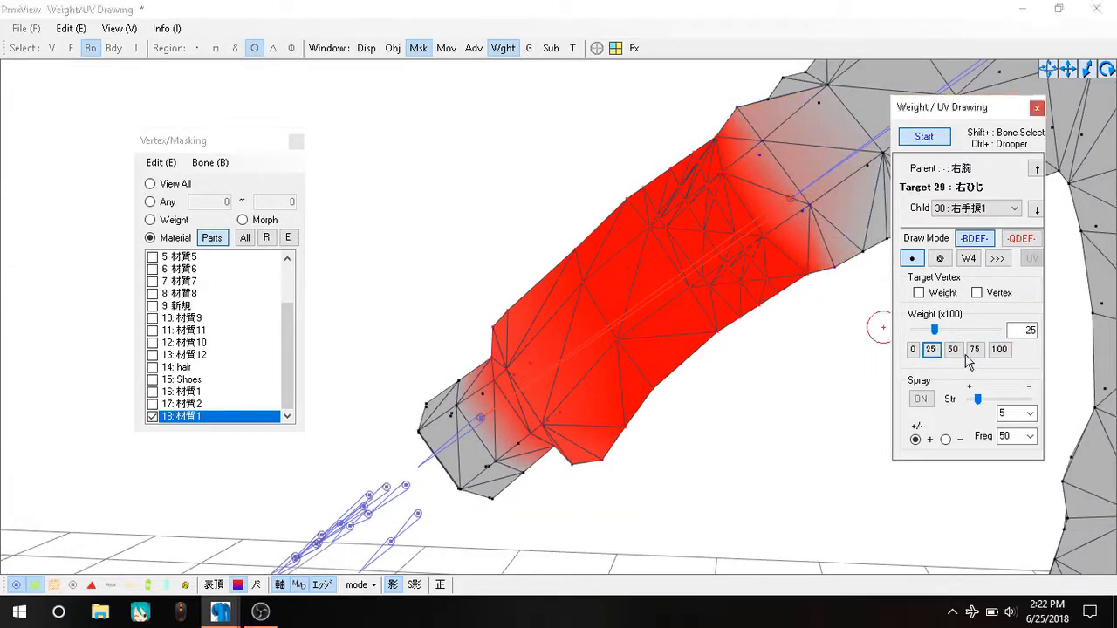
- Test the weighted arm's deformation in Transform View by rotating the arm bone
click(974, 349)
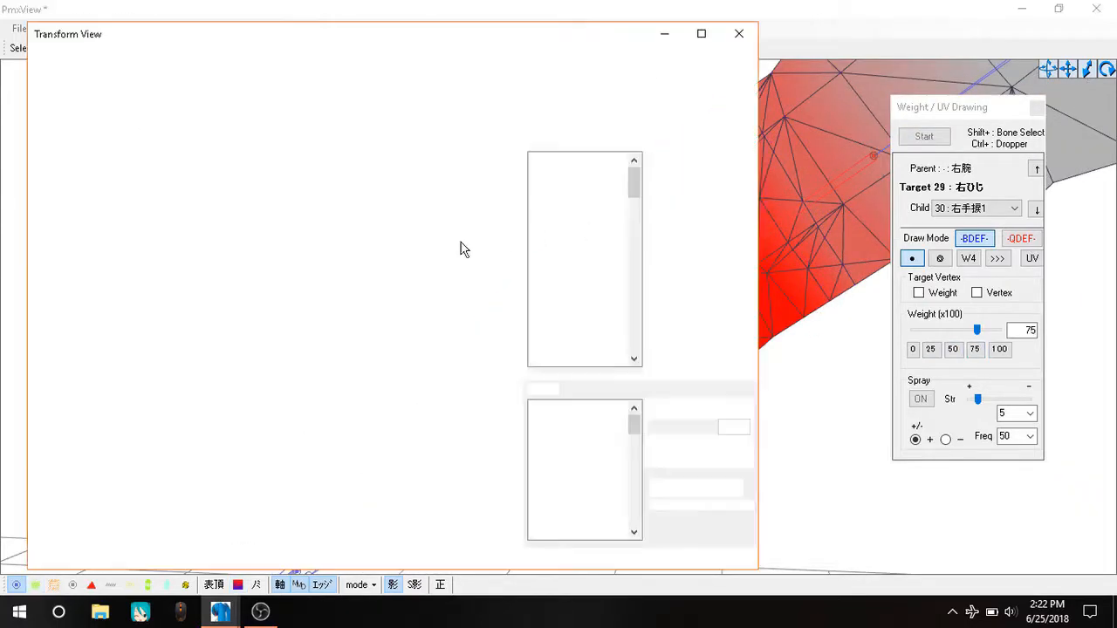
click(701, 34)
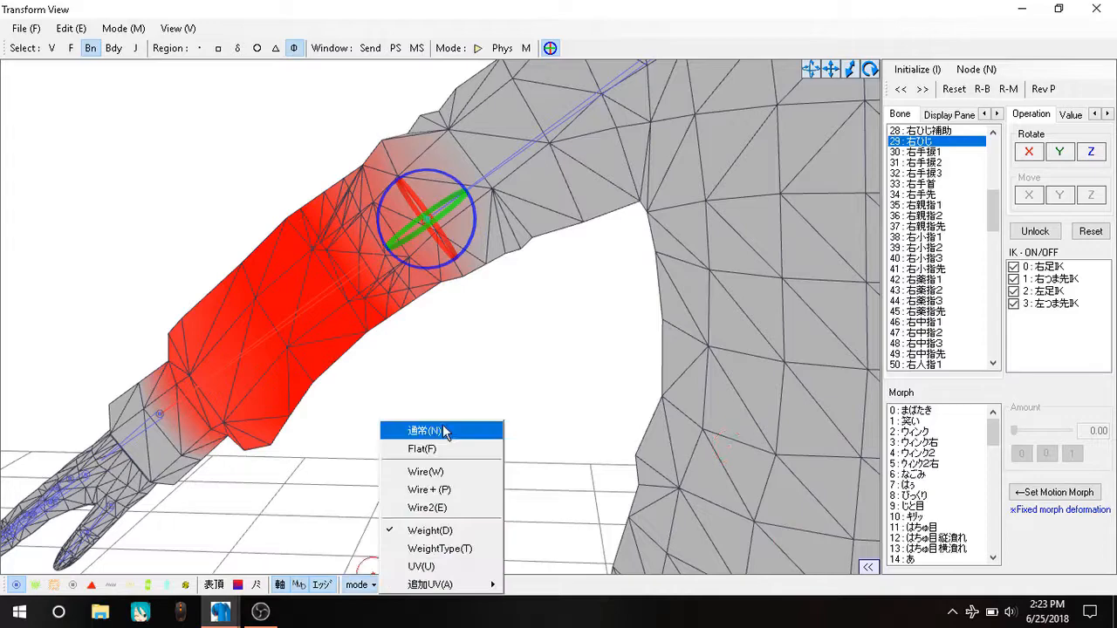
- Paint the sleeve cuff red and hide the other materials in Vertex/Masking
click(428, 429)
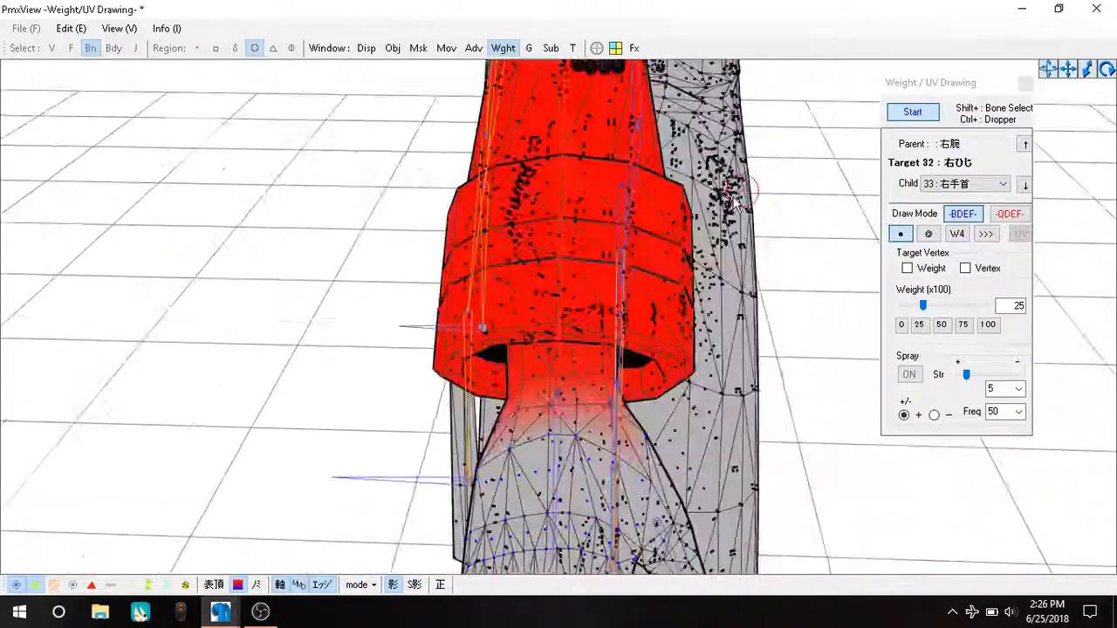
click(419, 49)
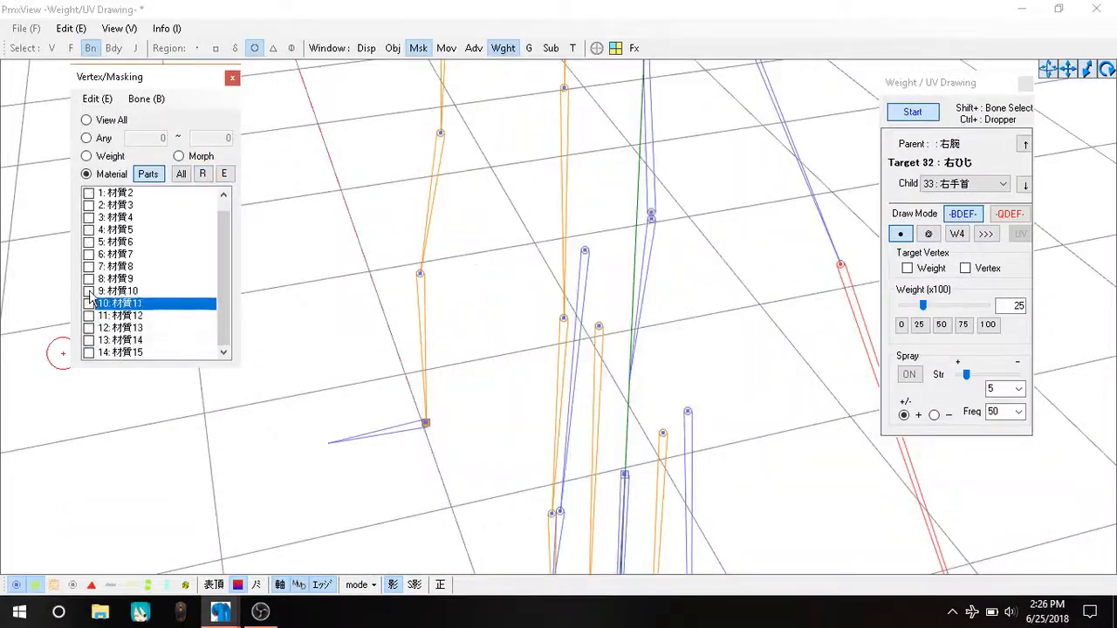